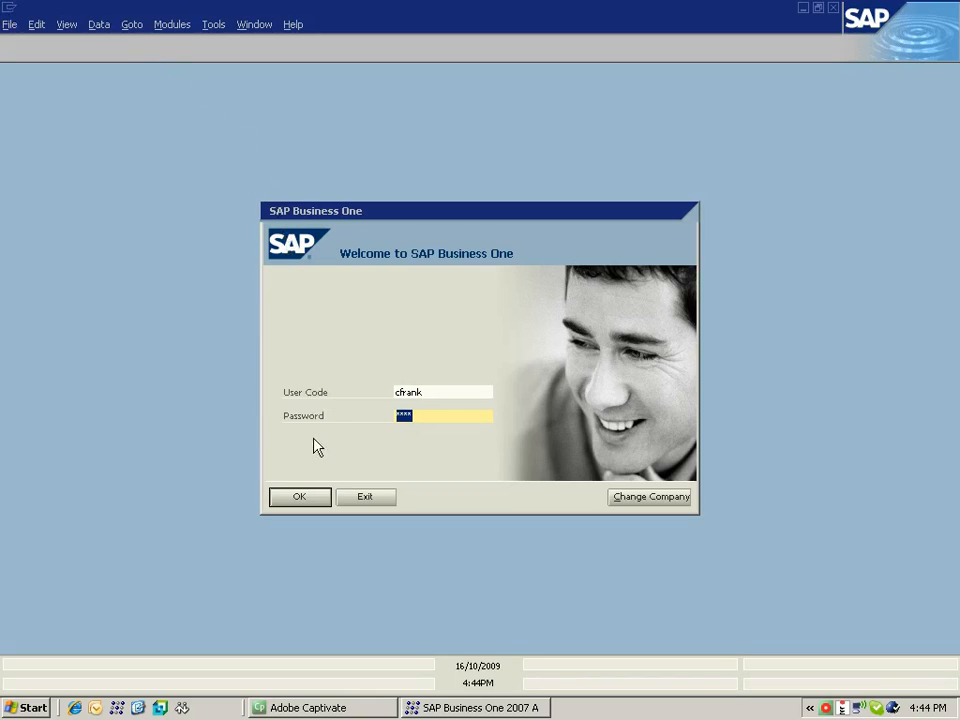
# Sign in to the company database and land on the empty Project Portfolio search form
pyautogui.click(300, 496)
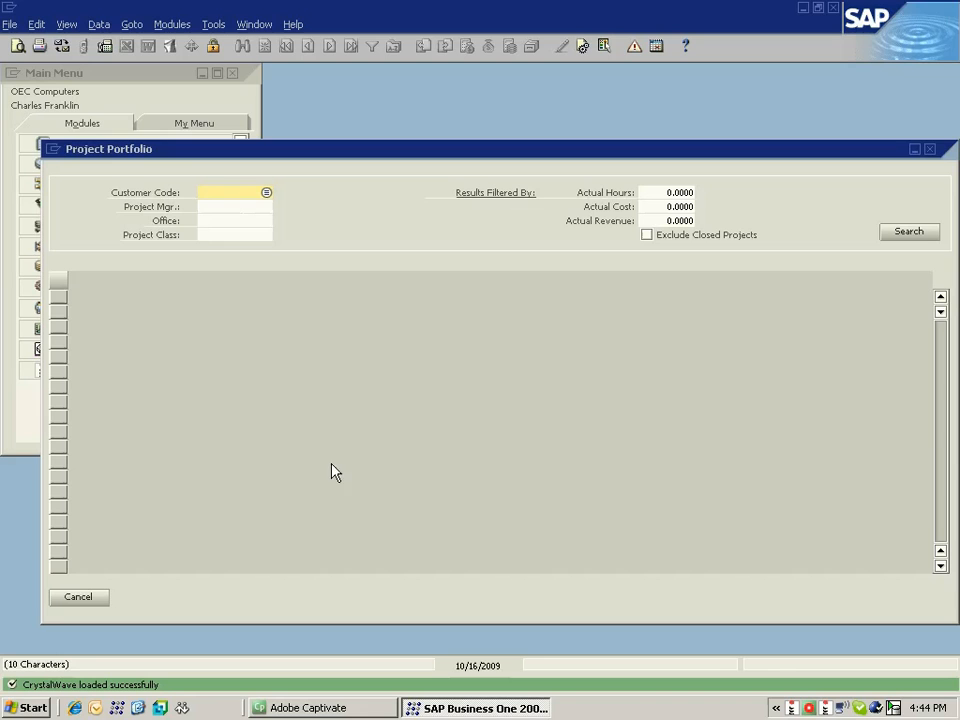
pyautogui.click(908, 232)
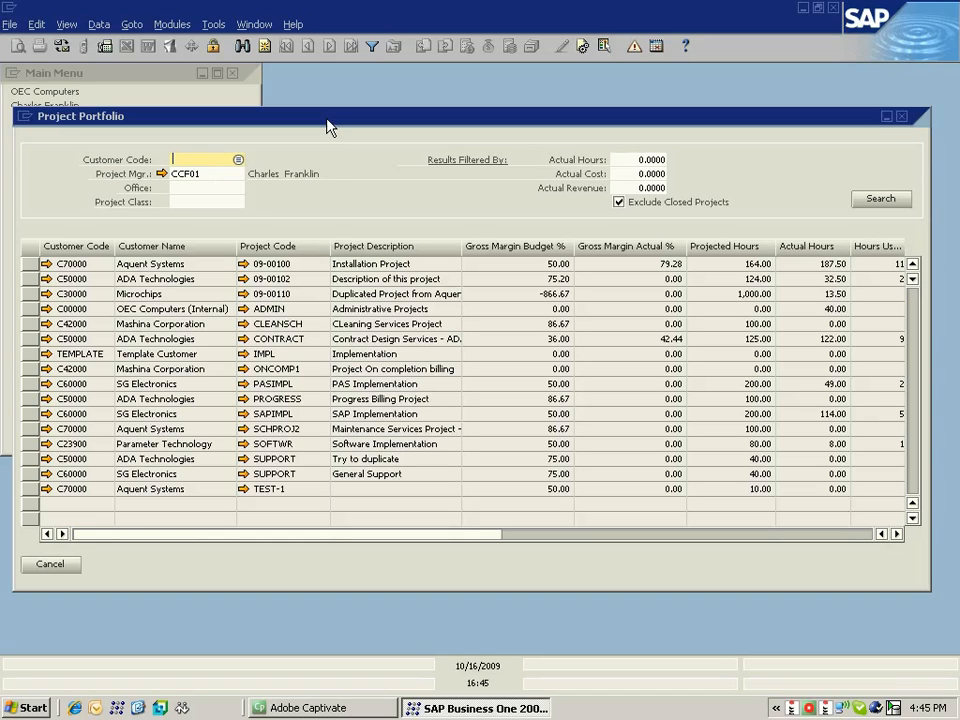
pyautogui.moveTo(484, 336)
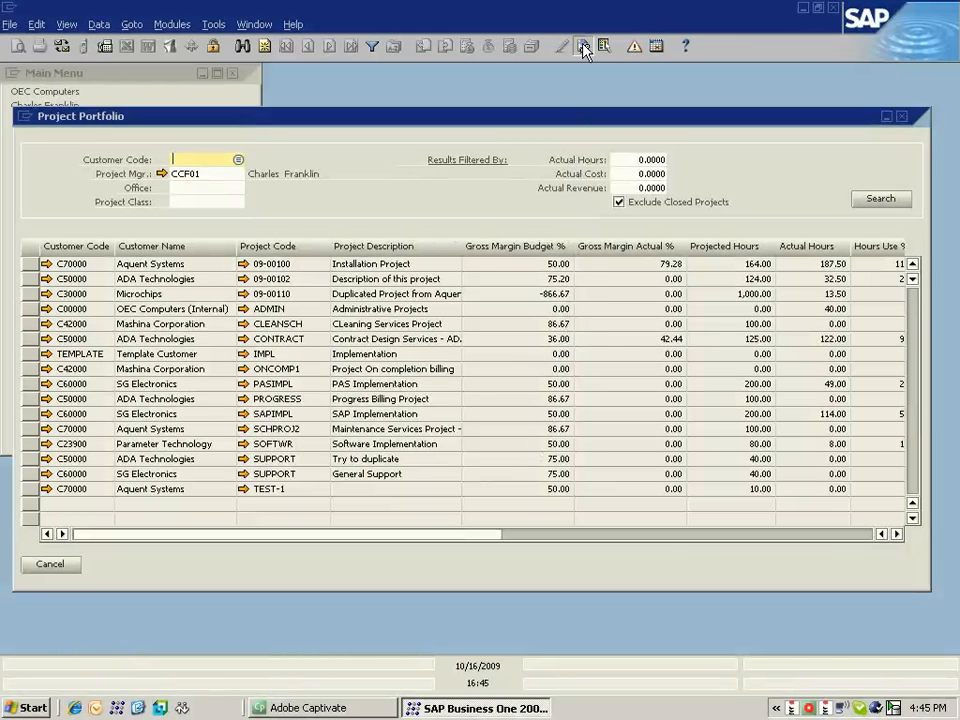
# Hide the Gross Margin columns from the portfolio results via Form Settings
pyautogui.click(584, 46)
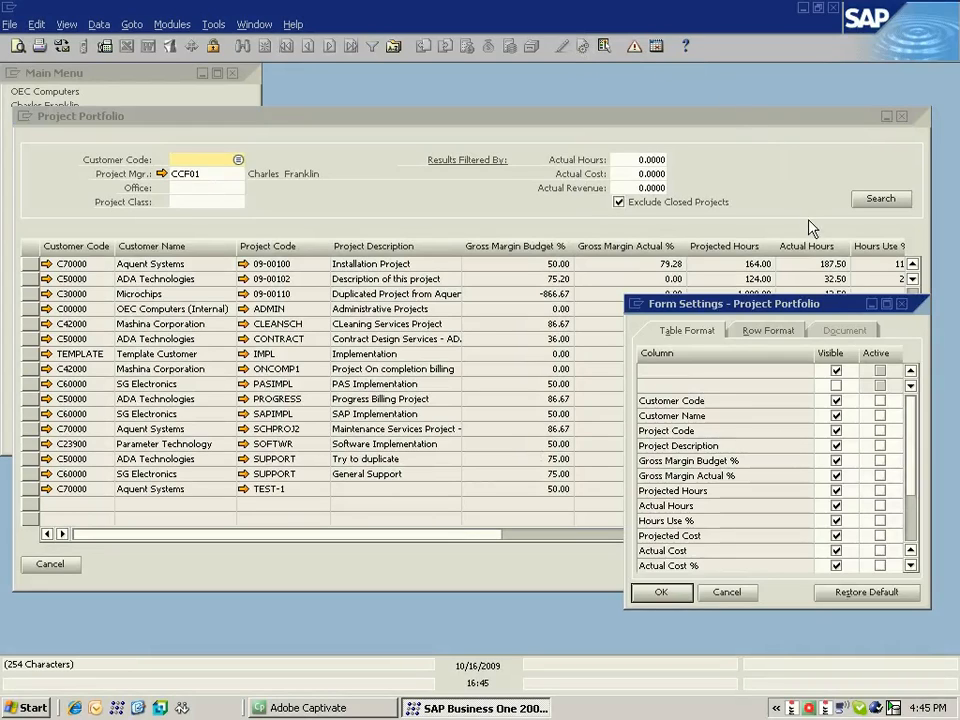
pyautogui.click(836, 460)
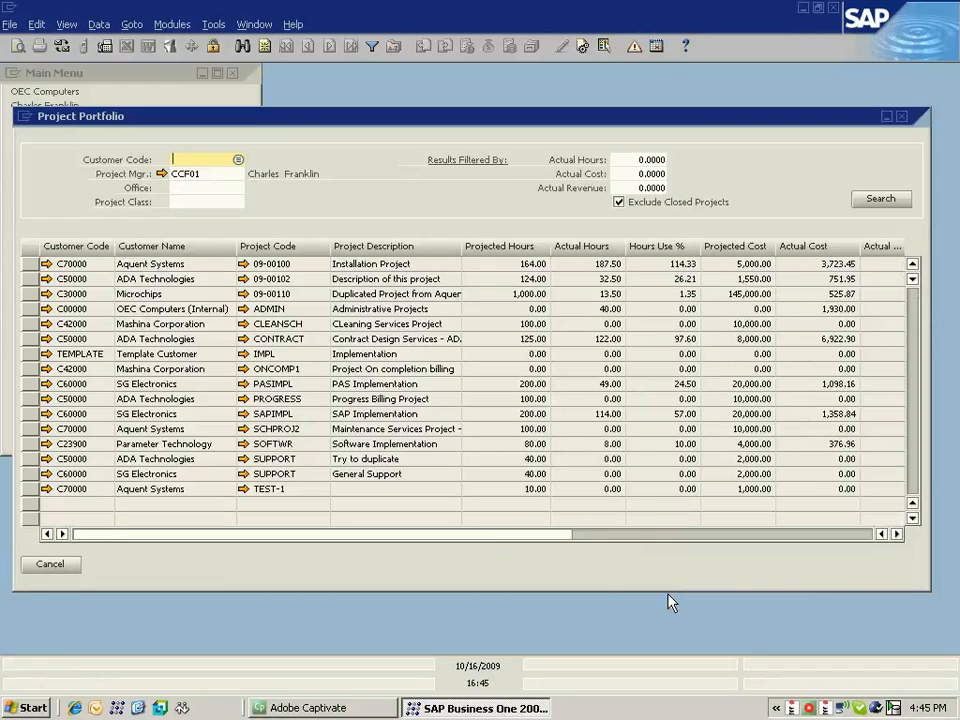
pyautogui.moveTo(630, 572)
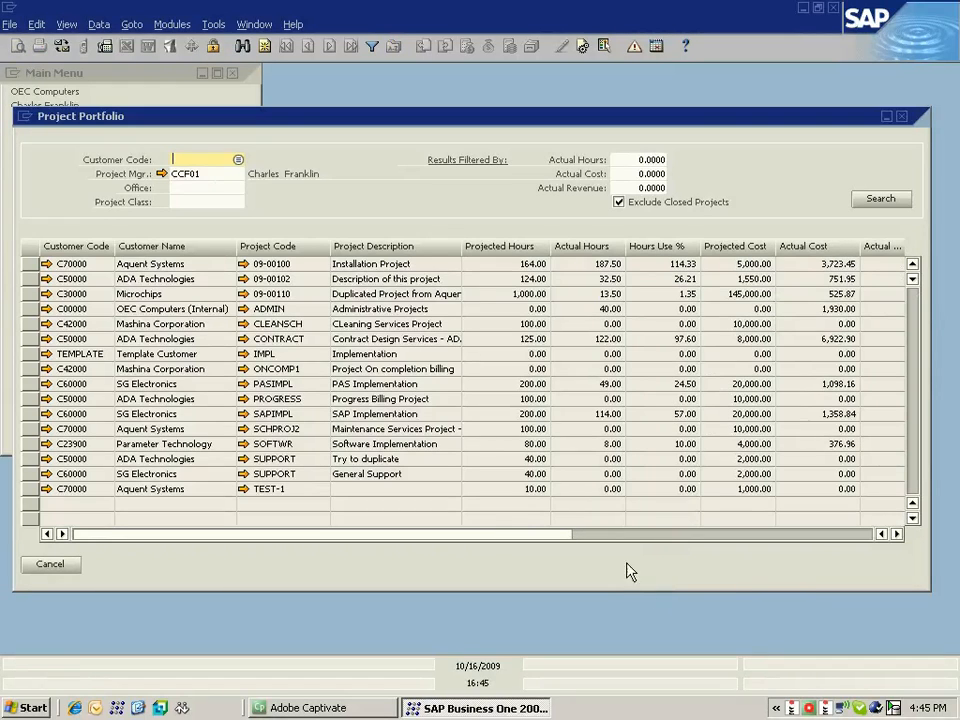
pyautogui.moveTo(578, 128)
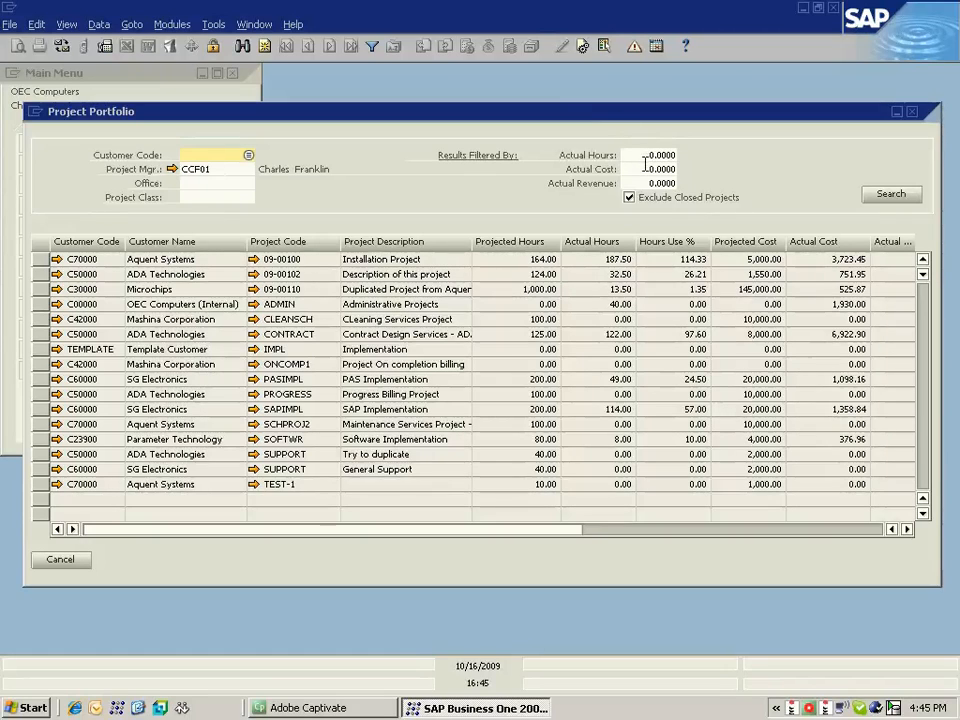
# Search the portfolio again with an Actual Cost criterion of 500
pyautogui.click(656, 168)
pyautogui.write('500.0000')
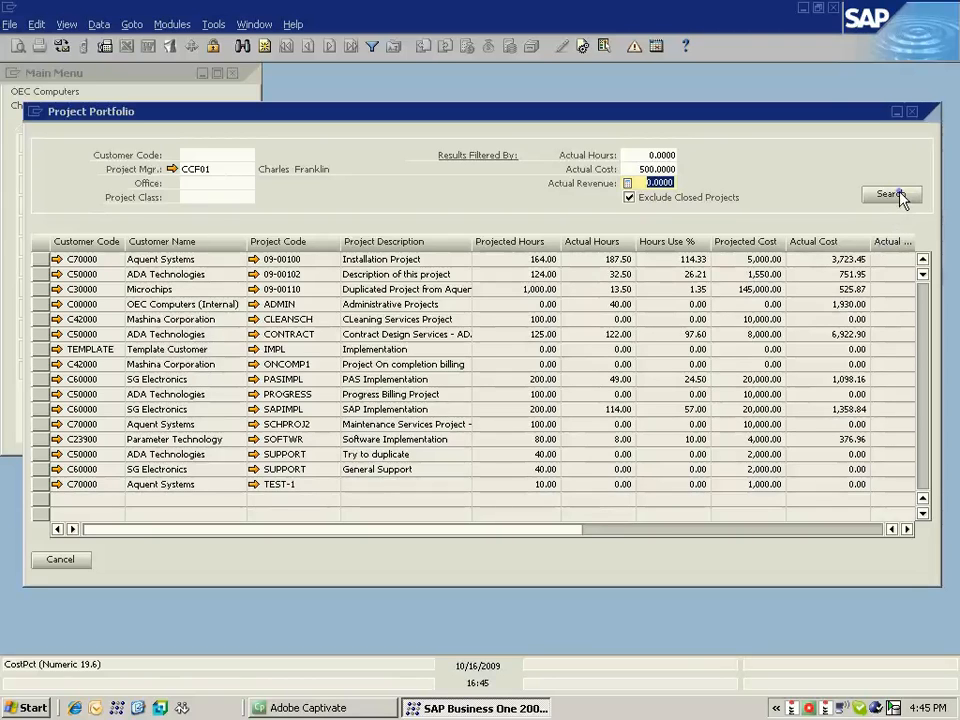
pyautogui.click(888, 192)
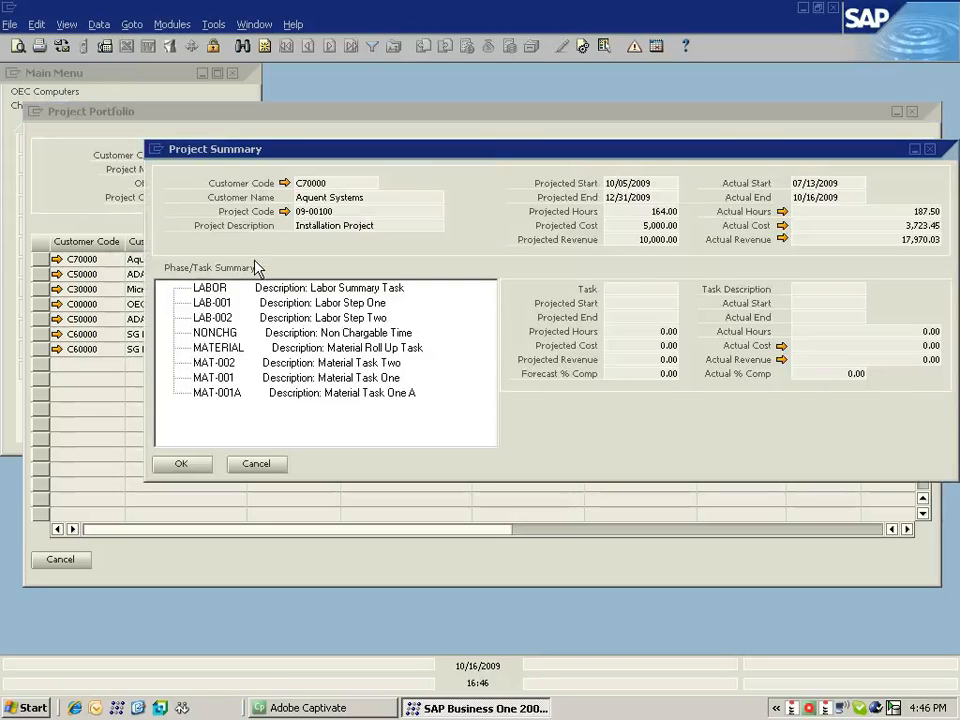
pyautogui.moveTo(330, 156)
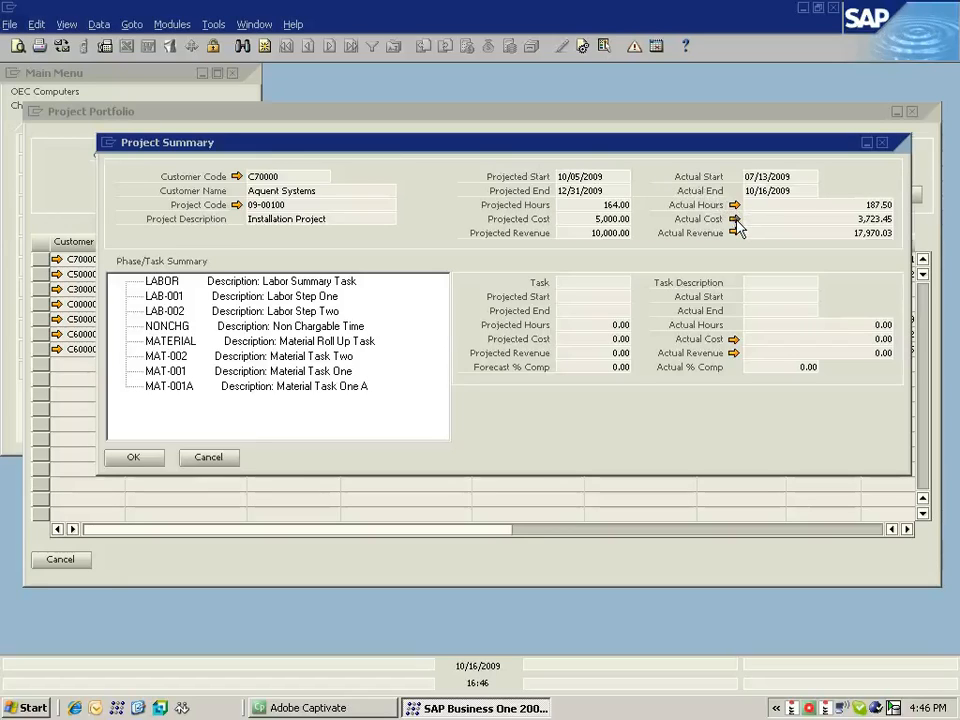
pyautogui.click(736, 218)
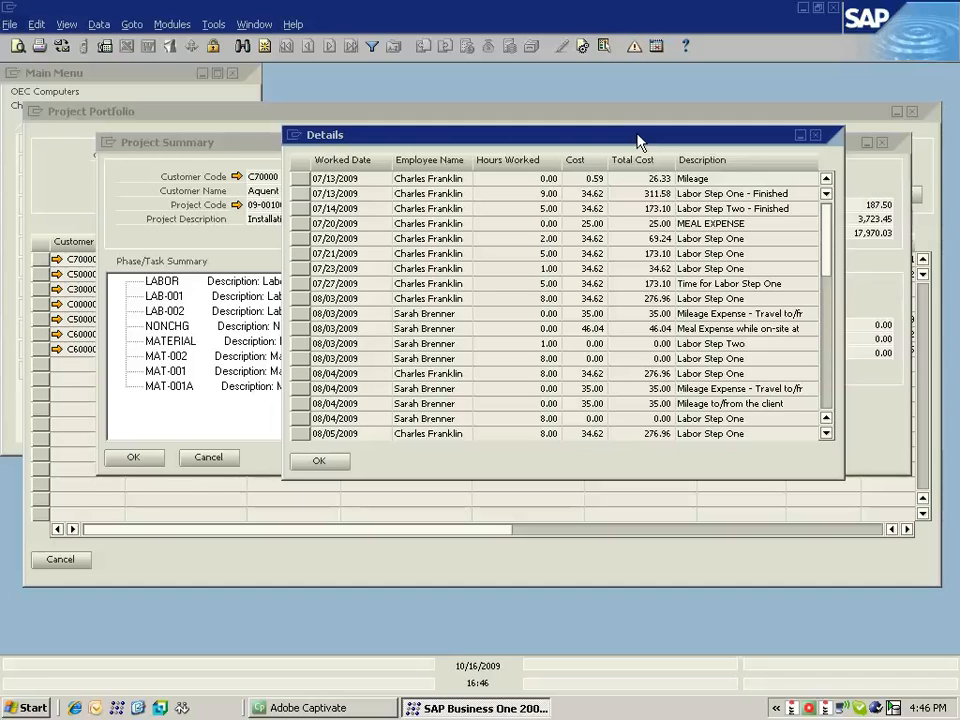
pyautogui.moveTo(428, 204)
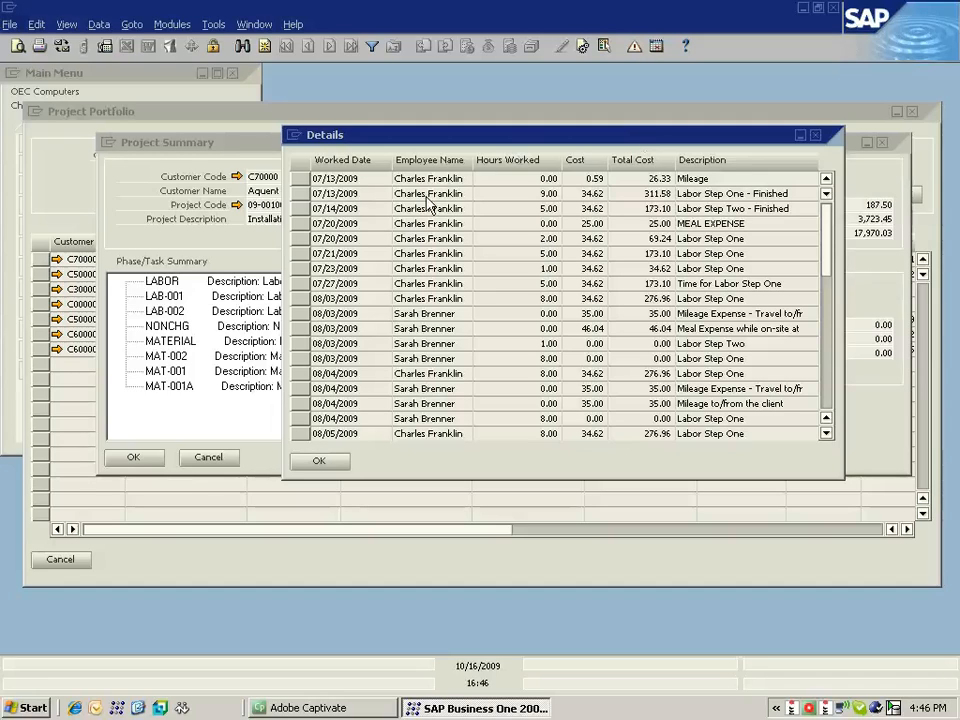
pyautogui.click(318, 460)
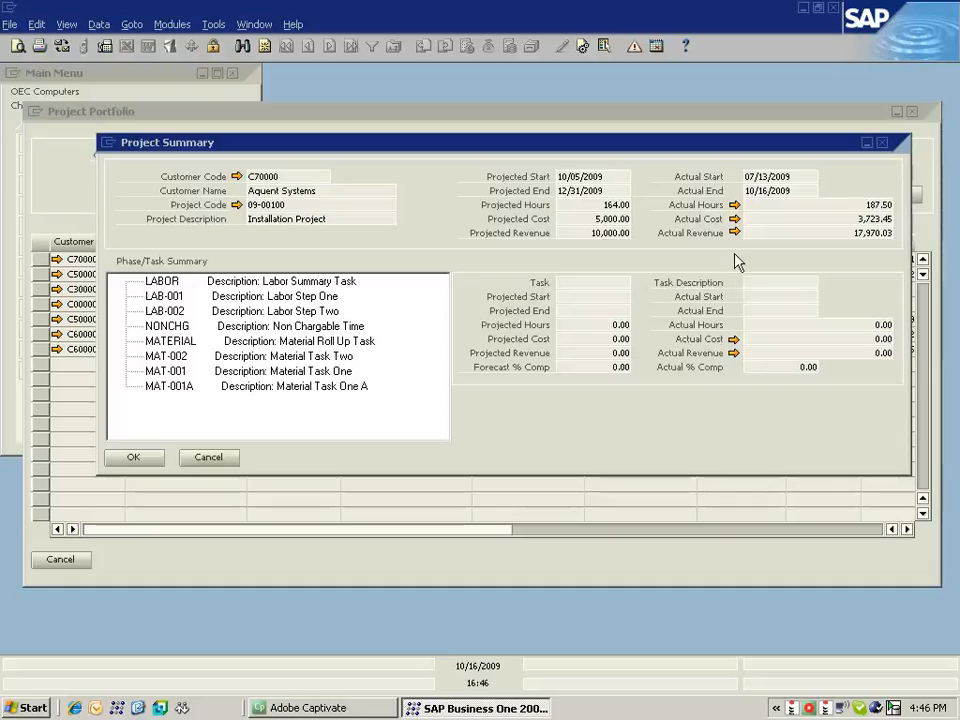
pyautogui.click(734, 232)
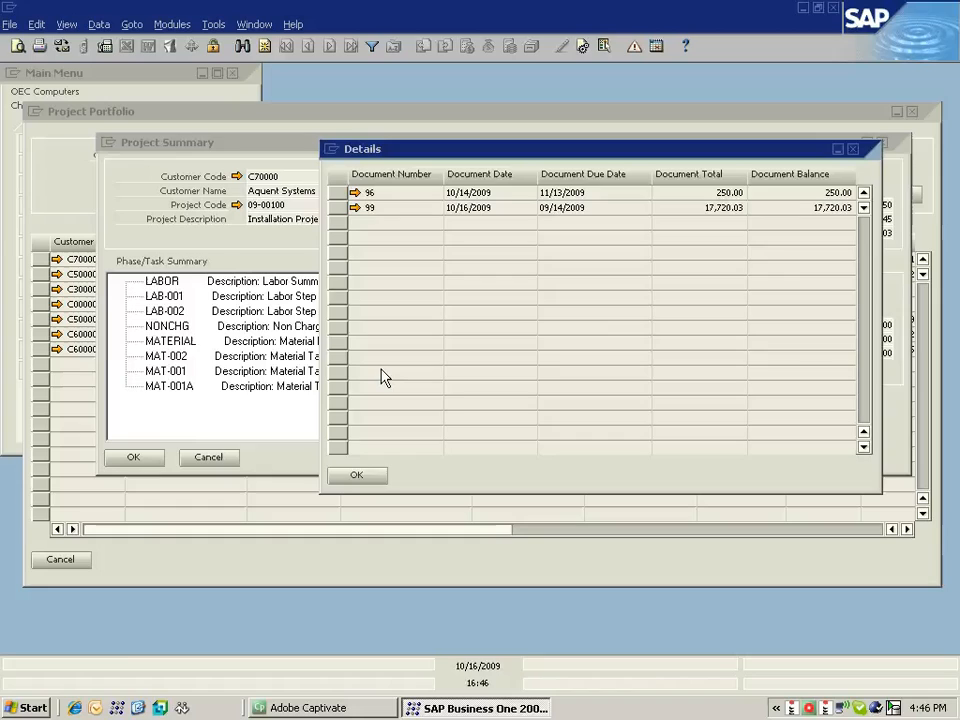
pyautogui.click(356, 476)
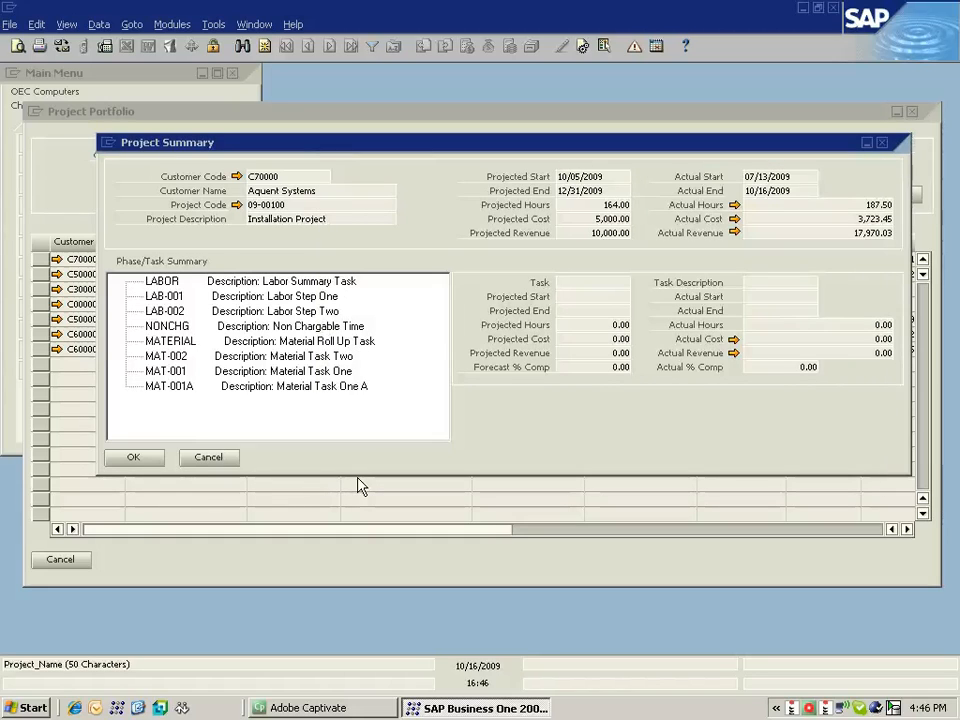
pyautogui.moveTo(256, 306)
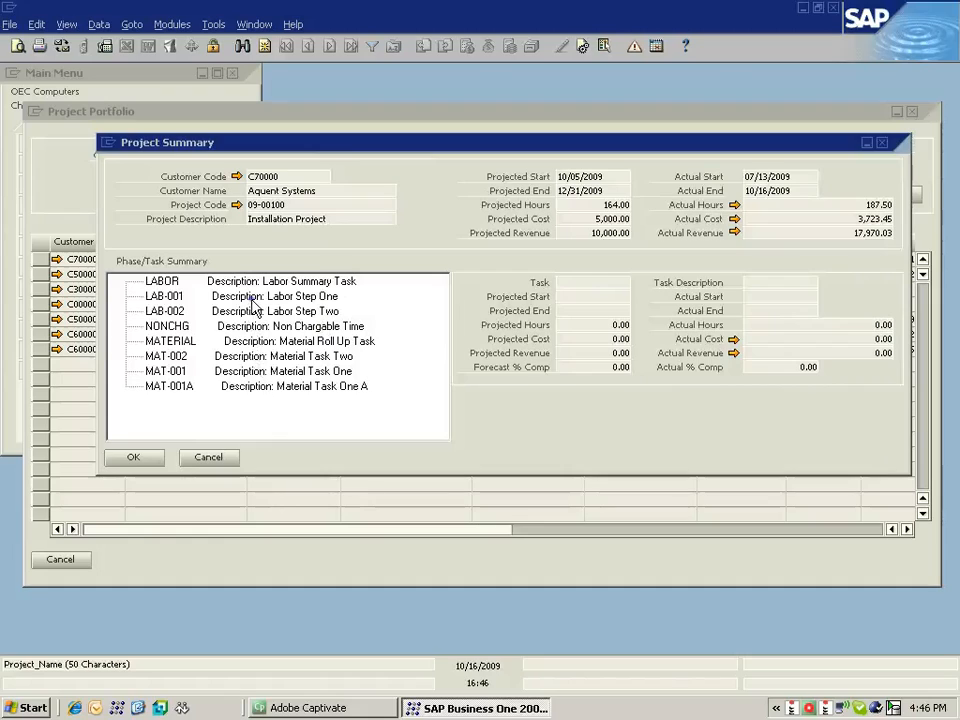
# Select task LAB-001, Labor Step One, in the Phase/Task Summary tree to show its figures
pyautogui.click(164, 296)
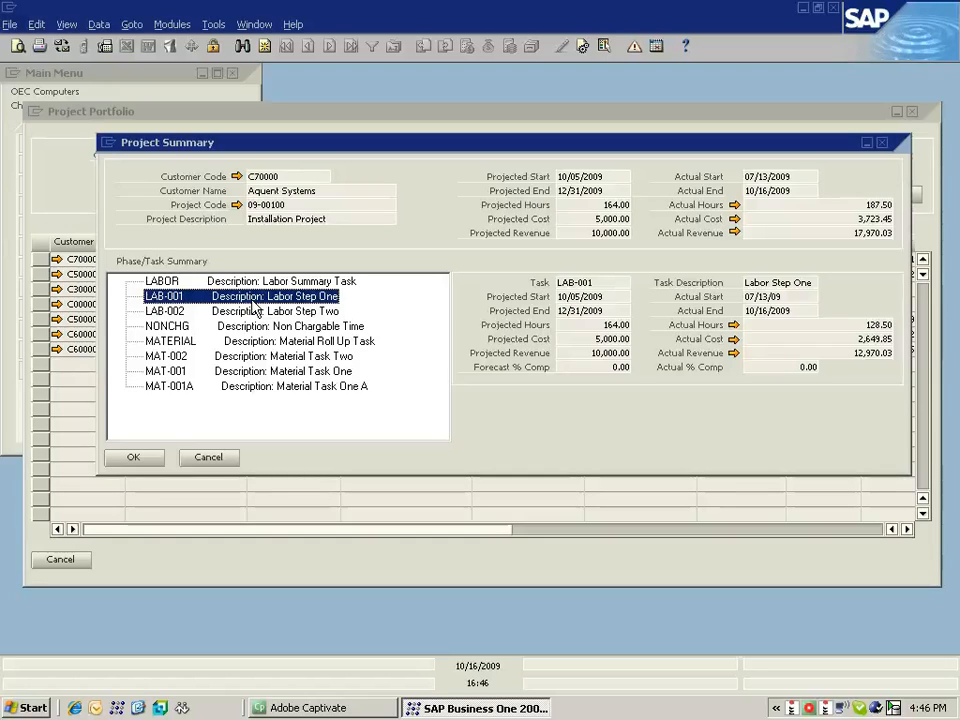
pyautogui.moveTo(404, 276)
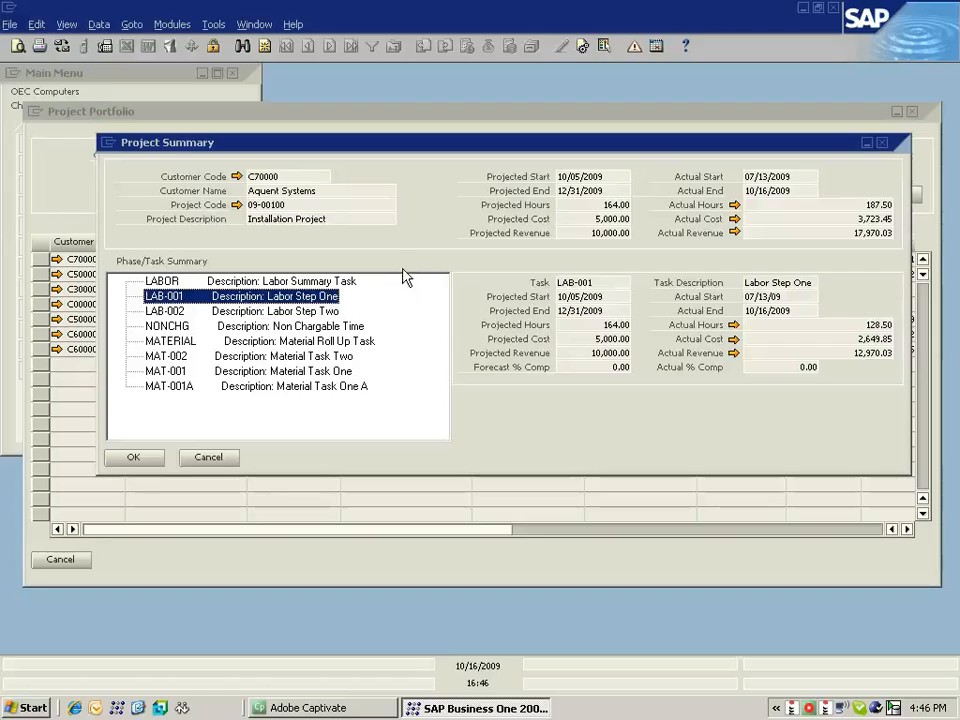
# Preview the Project Summary Project Analysis report for project 09-00100 from the task's context menu
pyautogui.rightClick(404, 278)
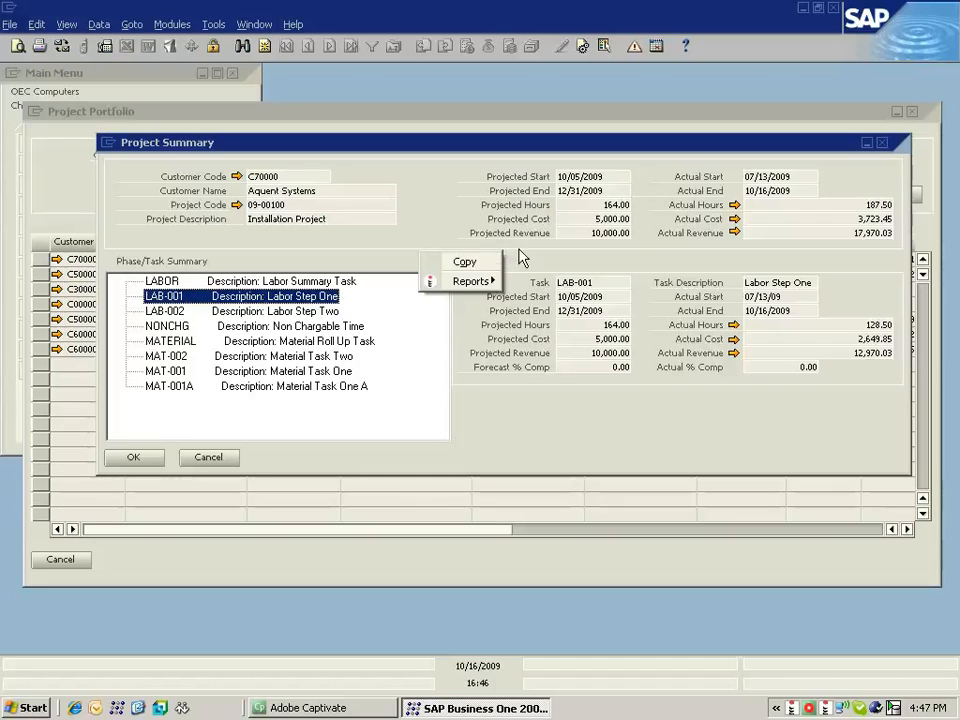
pyautogui.click(468, 280)
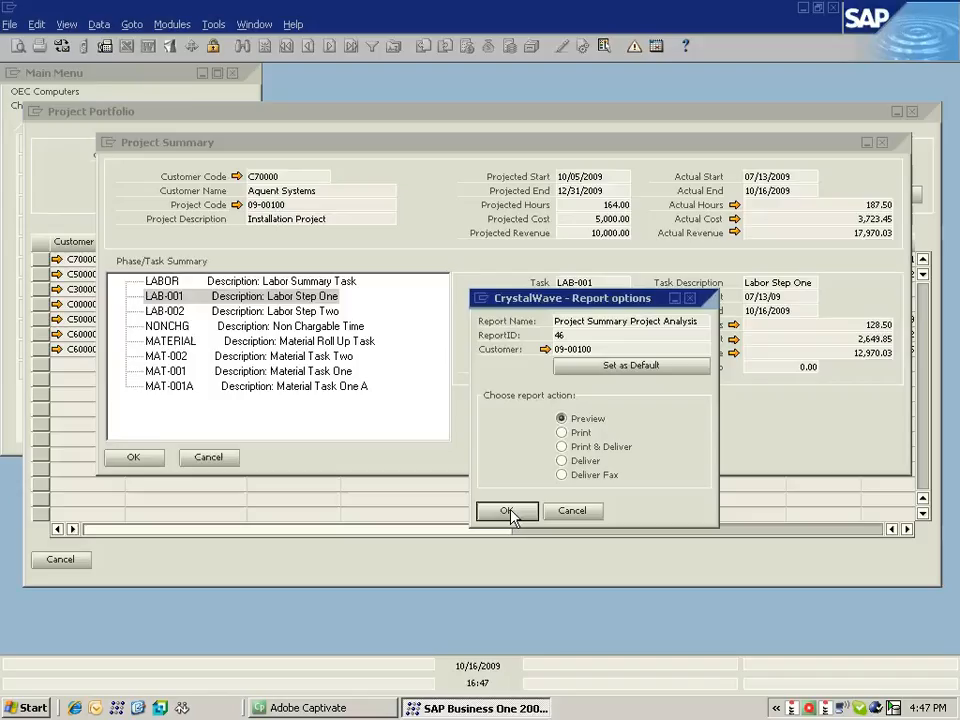
pyautogui.click(506, 512)
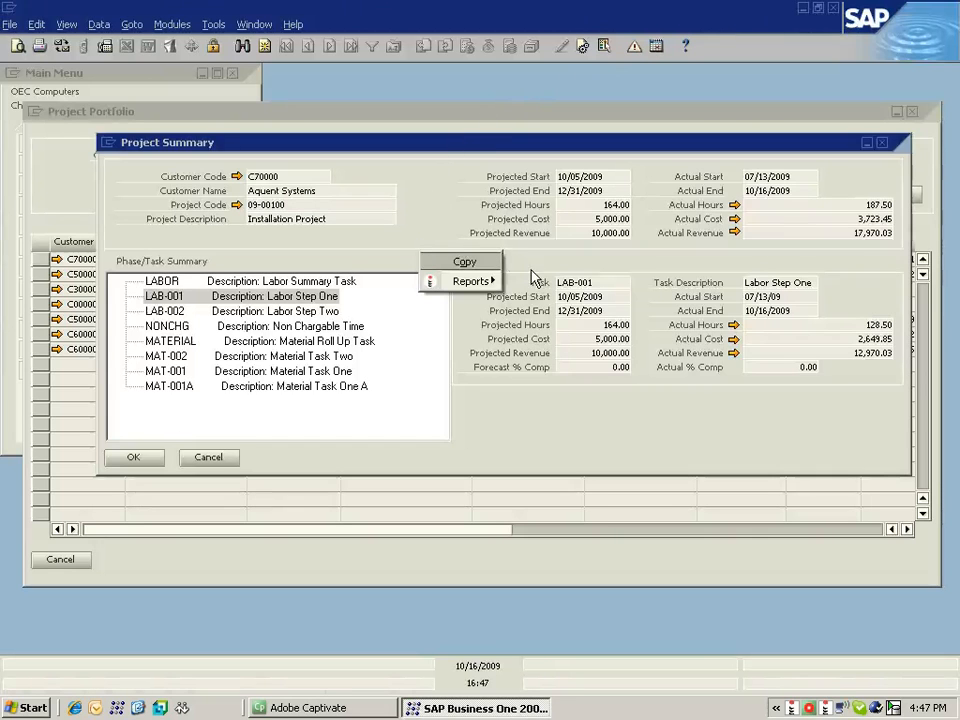
# Preview the Project Summary Project Dashboard and enlarge it with a higher zoom level
pyautogui.click(470, 280)
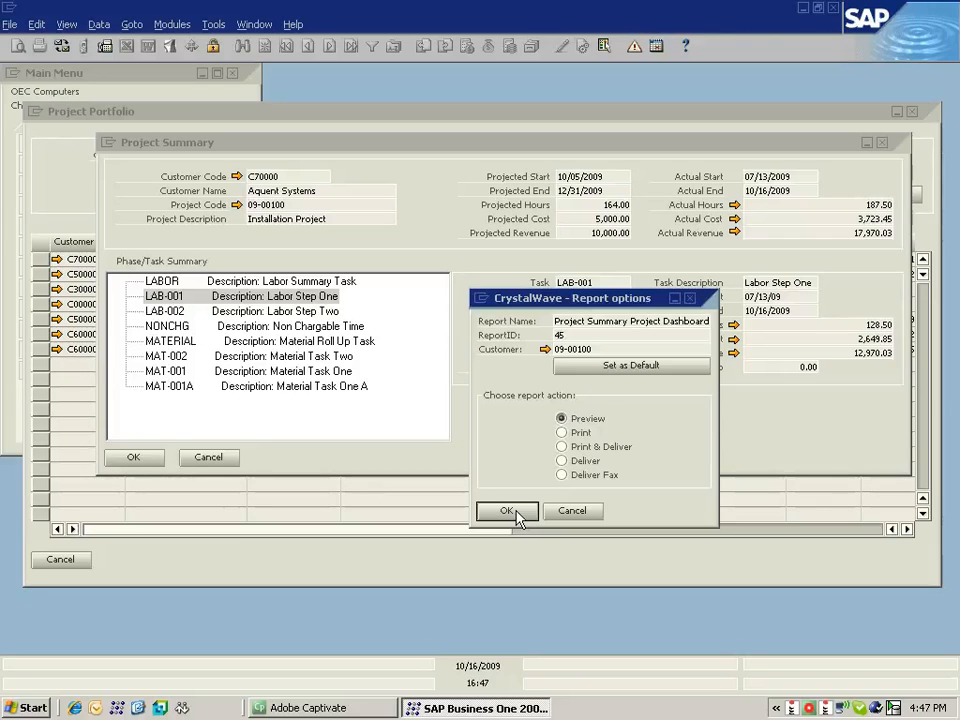
pyautogui.click(506, 510)
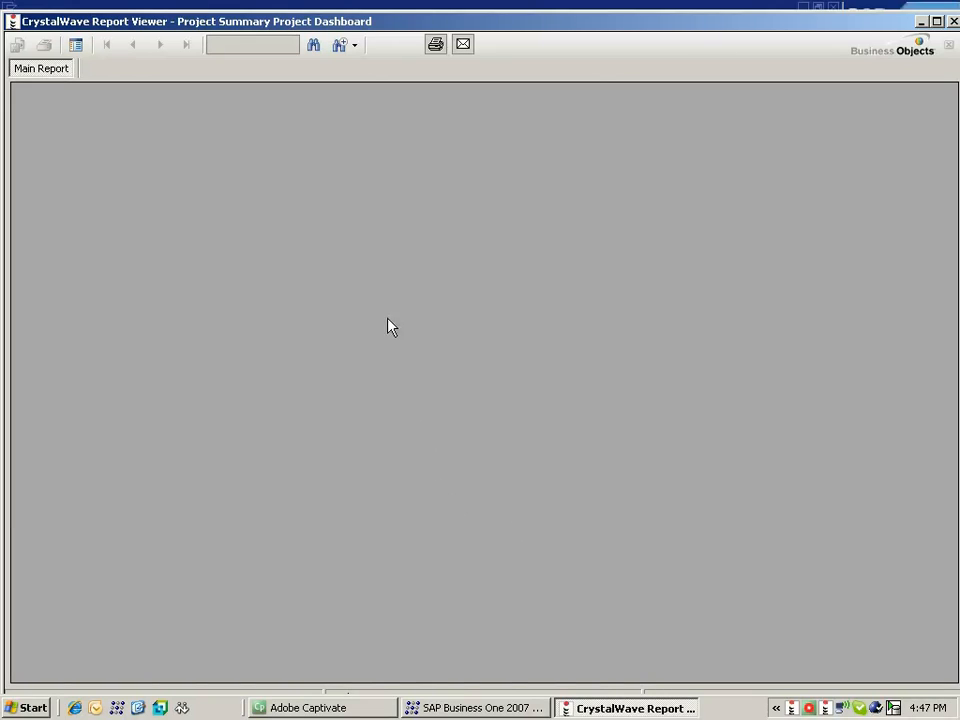
pyautogui.click(352, 44)
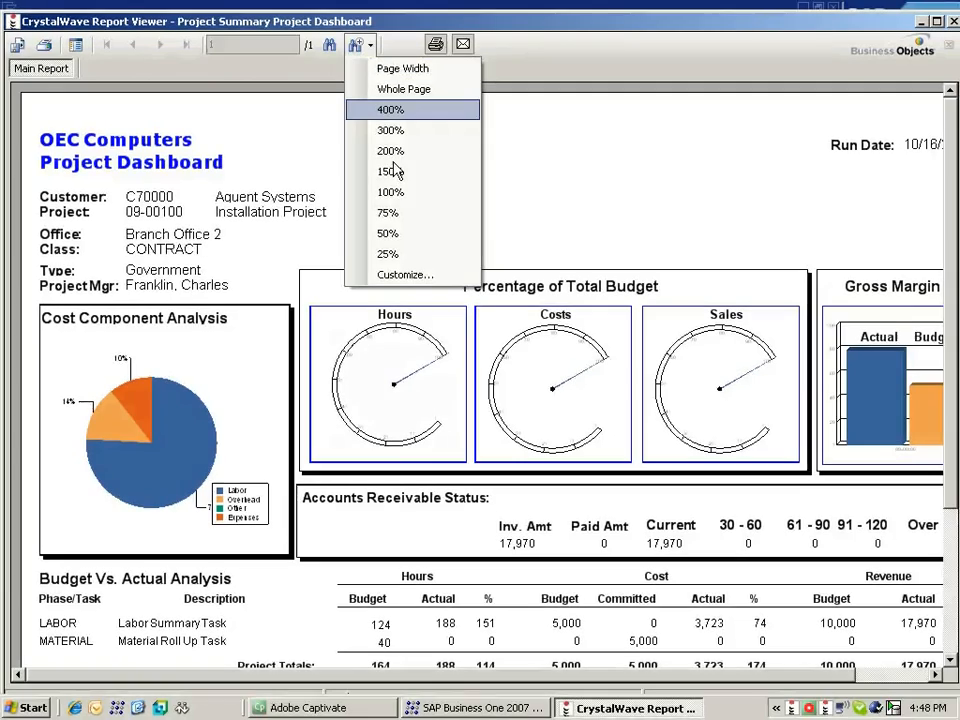
pyautogui.click(404, 88)
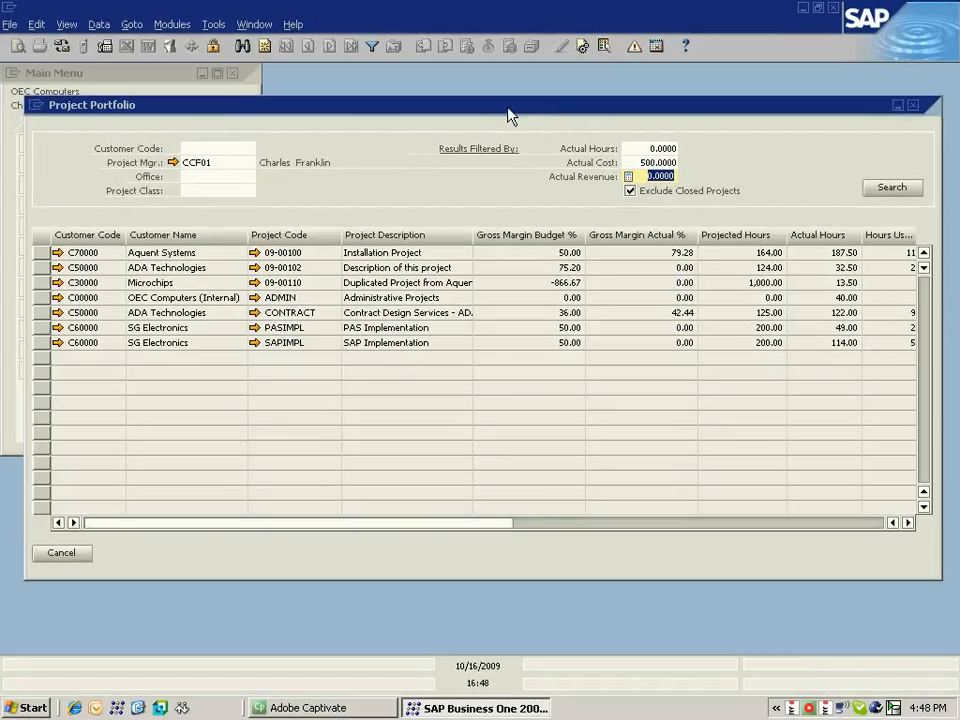
pyautogui.moveTo(110, 172)
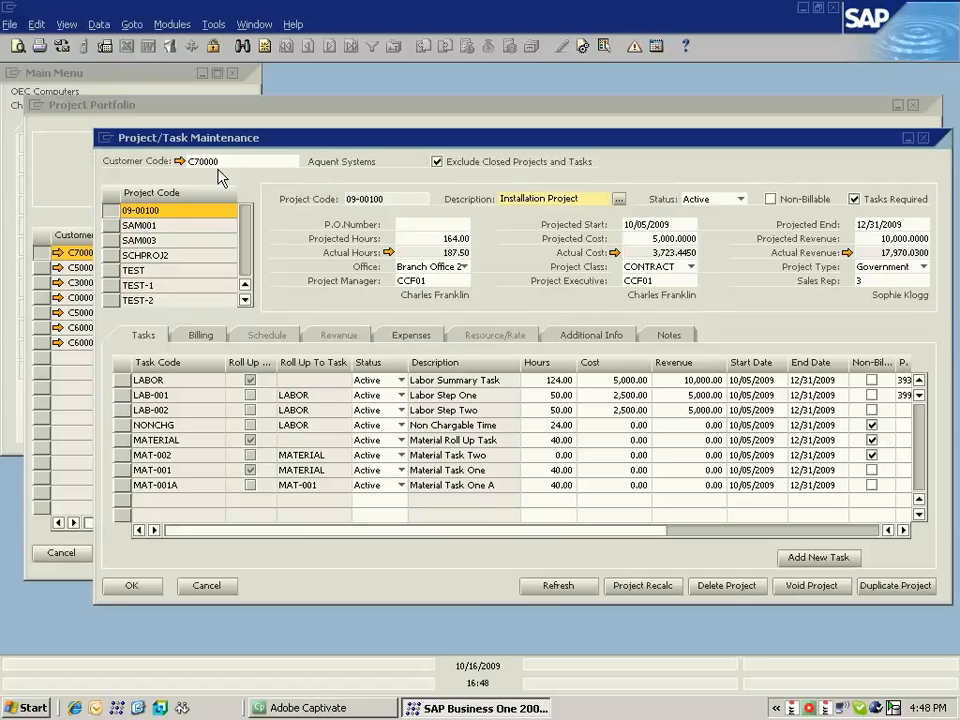
pyautogui.moveTo(130, 390)
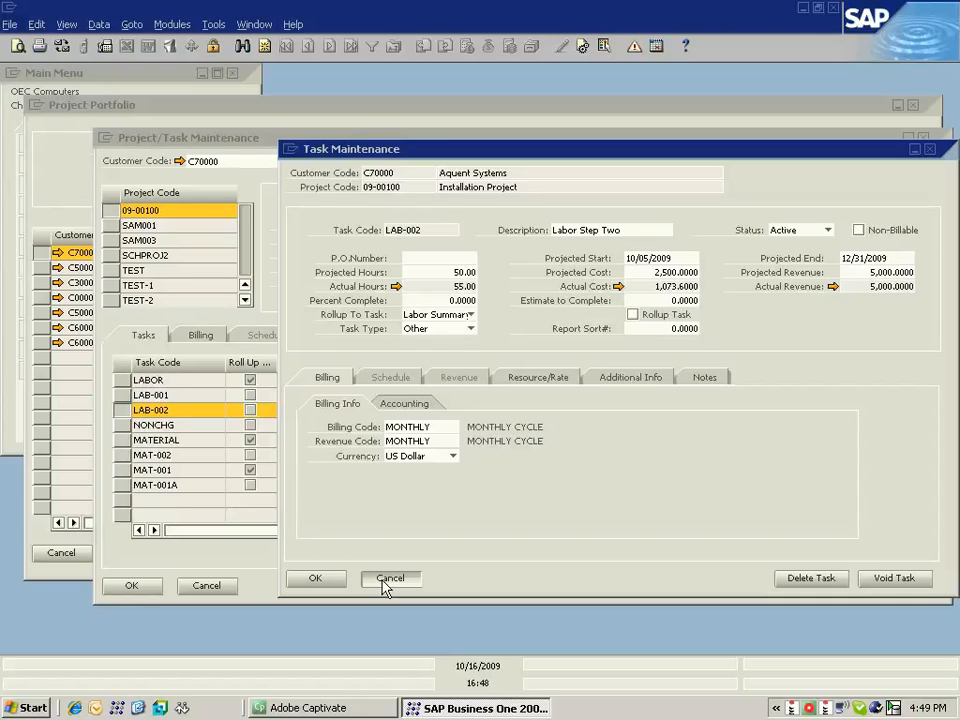
pyautogui.moveTo(284, 220)
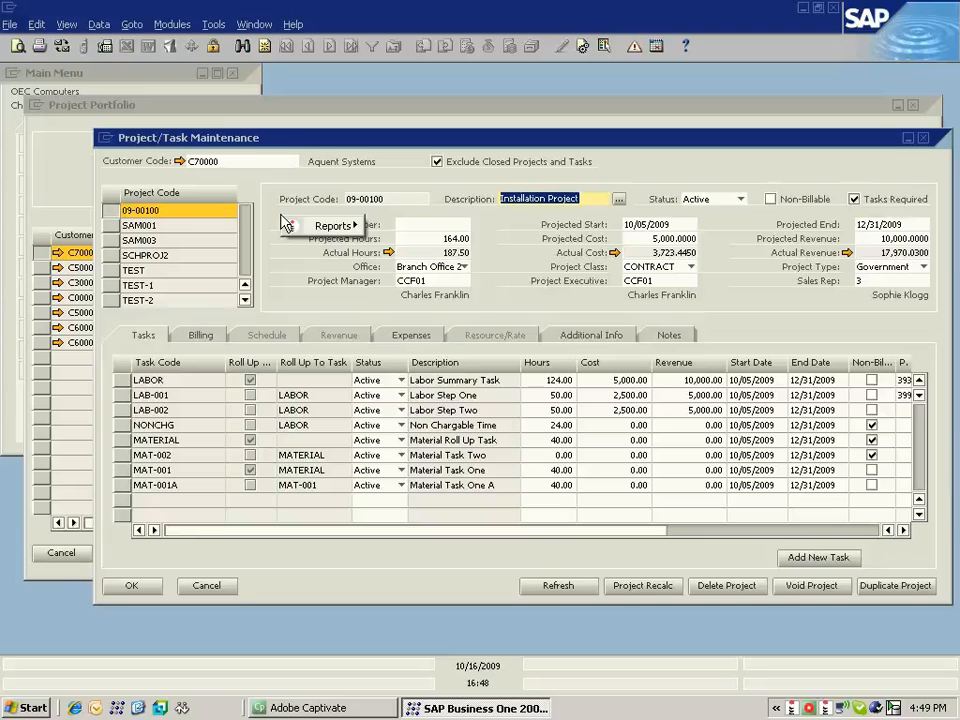
pyautogui.moveTo(416, 290)
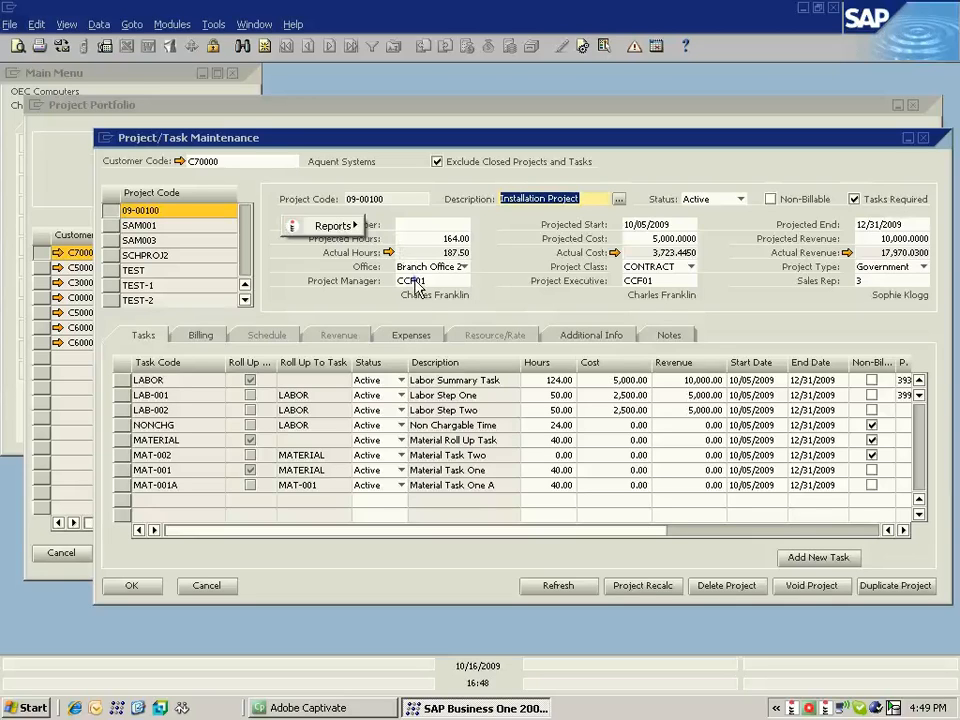
# Preview the PAS Project Detail Audit report and enter 08/01 as its start date
pyautogui.click(330, 224)
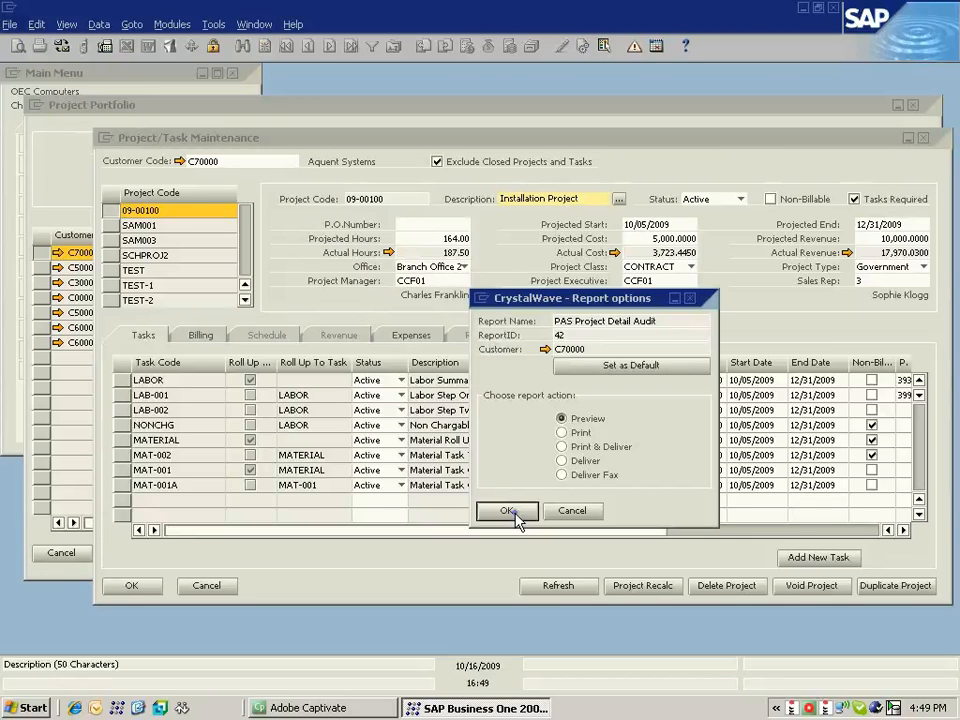
pyautogui.click(506, 512)
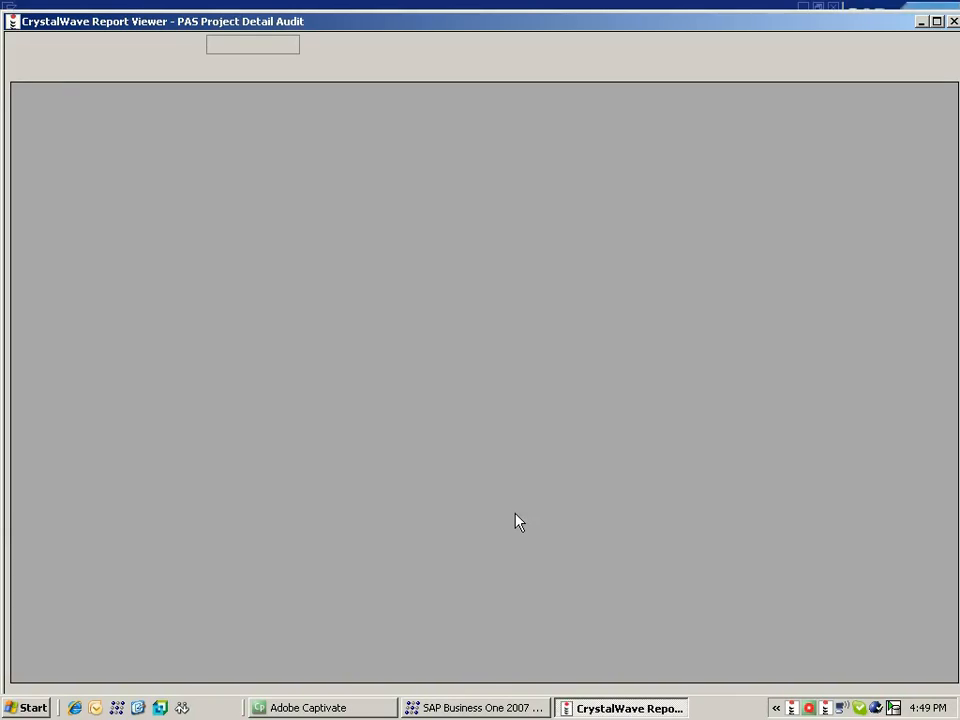
pyautogui.moveTo(240, 184)
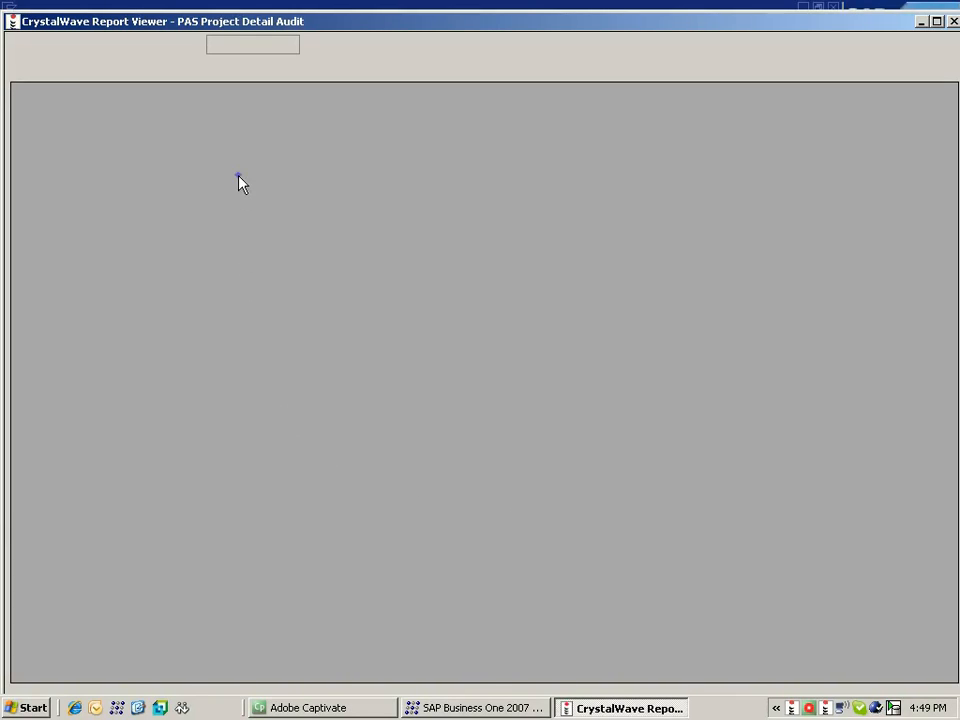
pyautogui.write('08/01/2009')
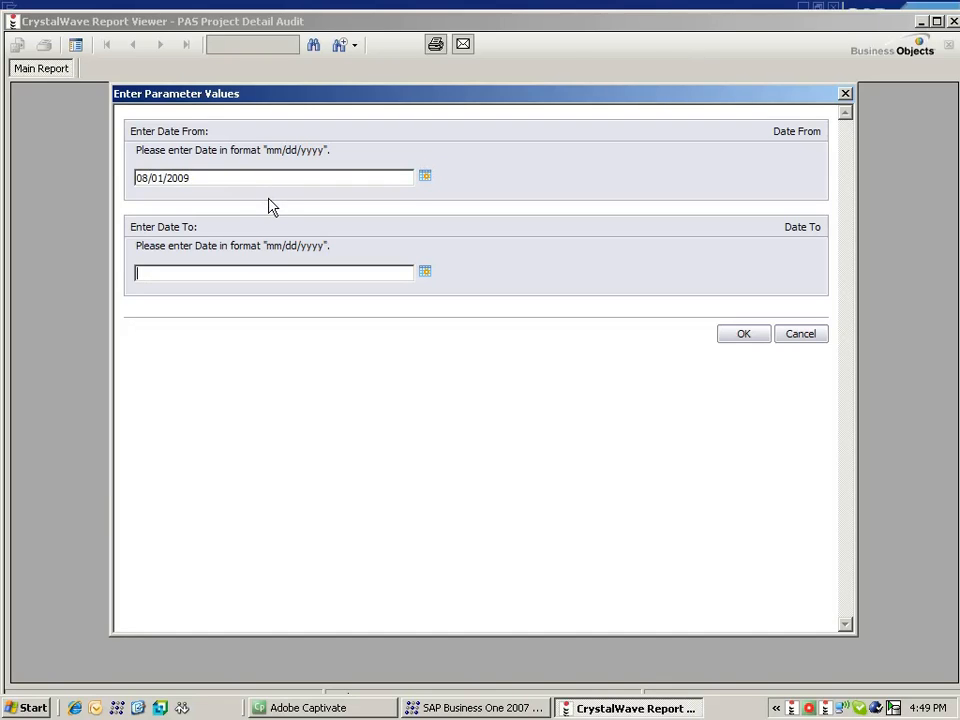
# Complete the date range to 08/31/2009 and generate the PAS Project Detail Audit
pyautogui.write('08/31/2009')
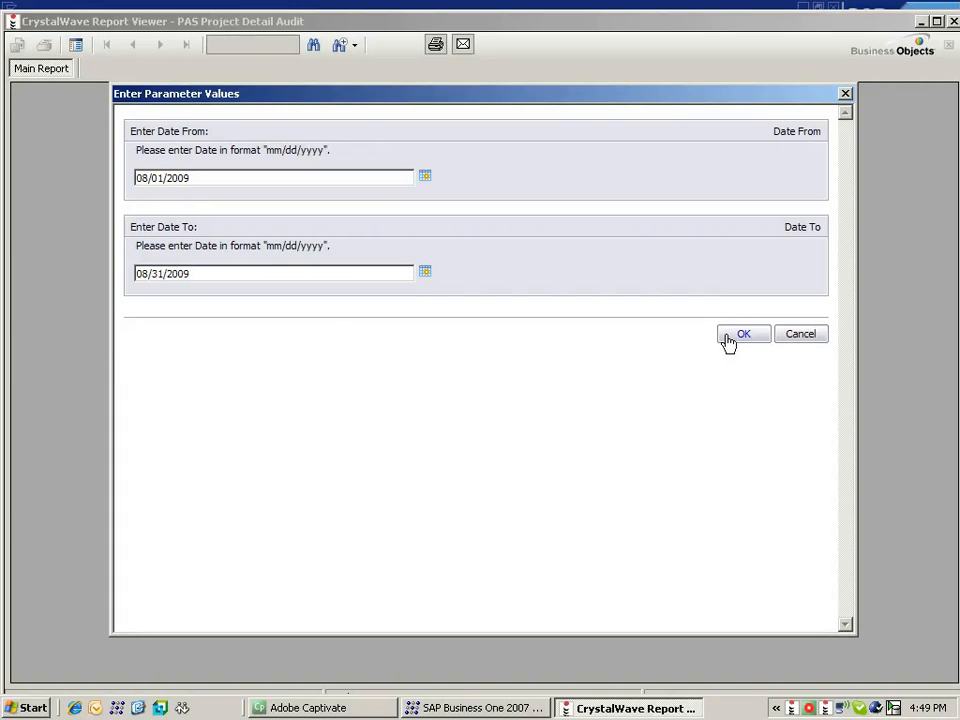
pyautogui.click(744, 332)
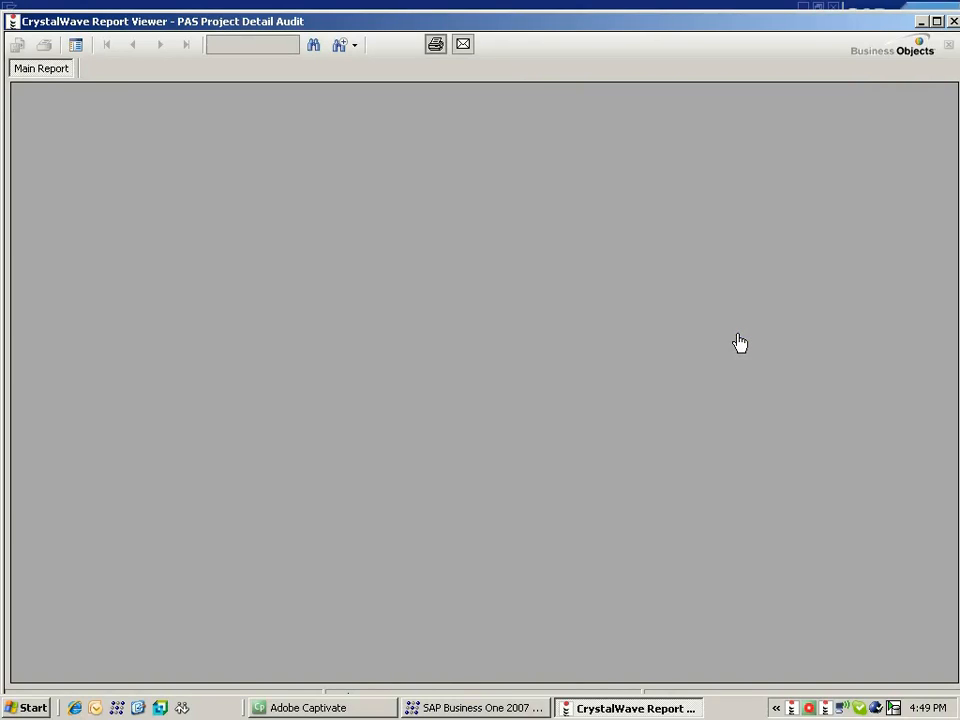
pyautogui.moveTo(488, 452)
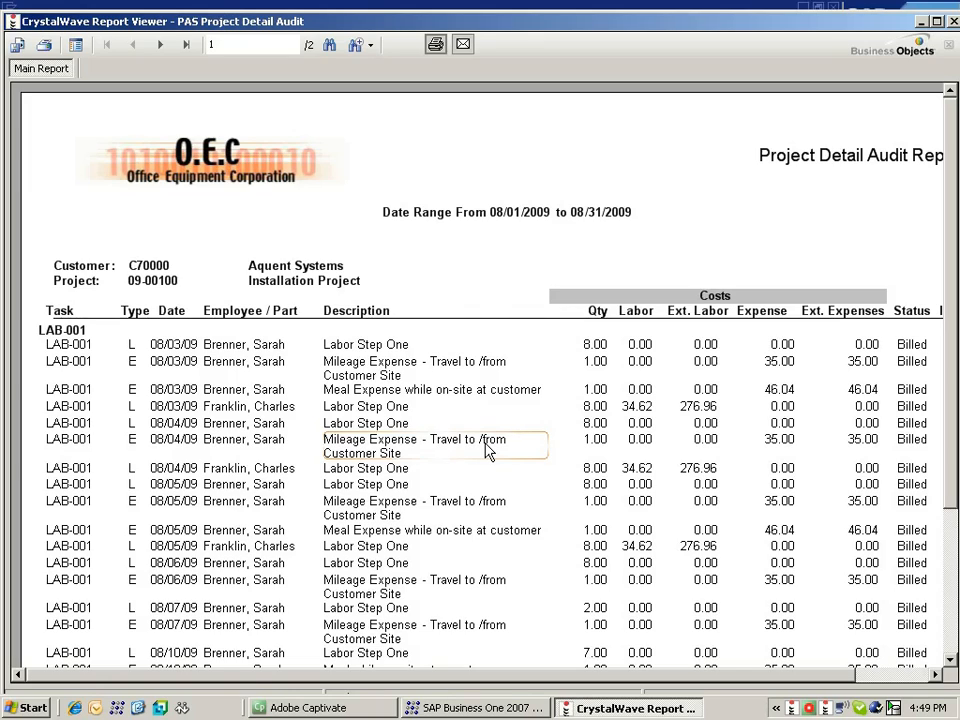
pyautogui.moveTo(790, 384)
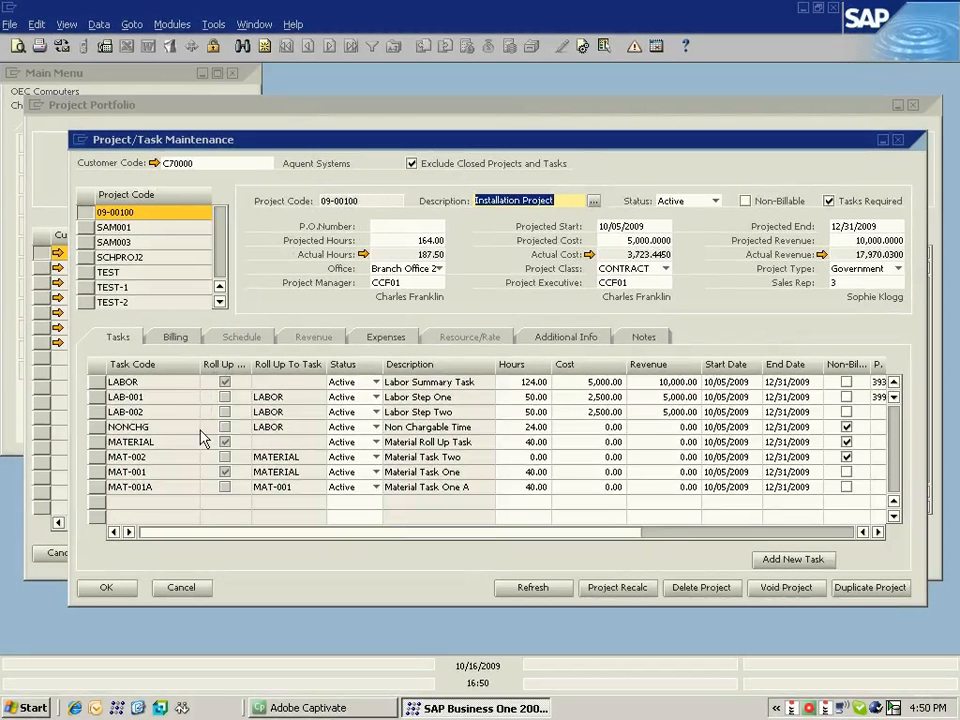
# Cancel out of Project/Task Maintenance back to the Project Portfolio results
pyautogui.click(180, 588)
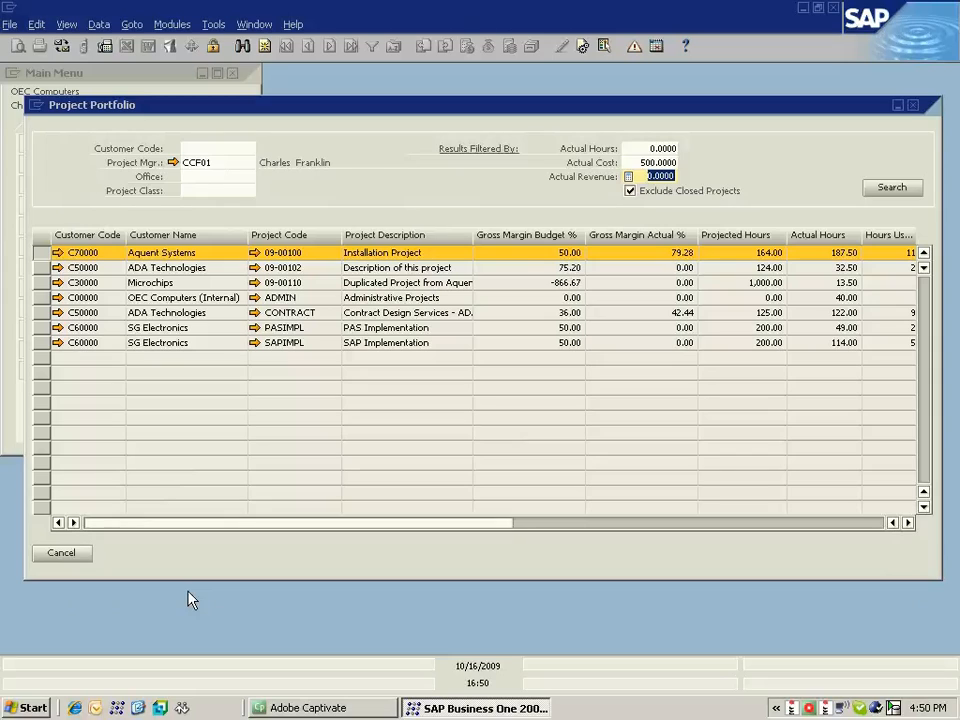